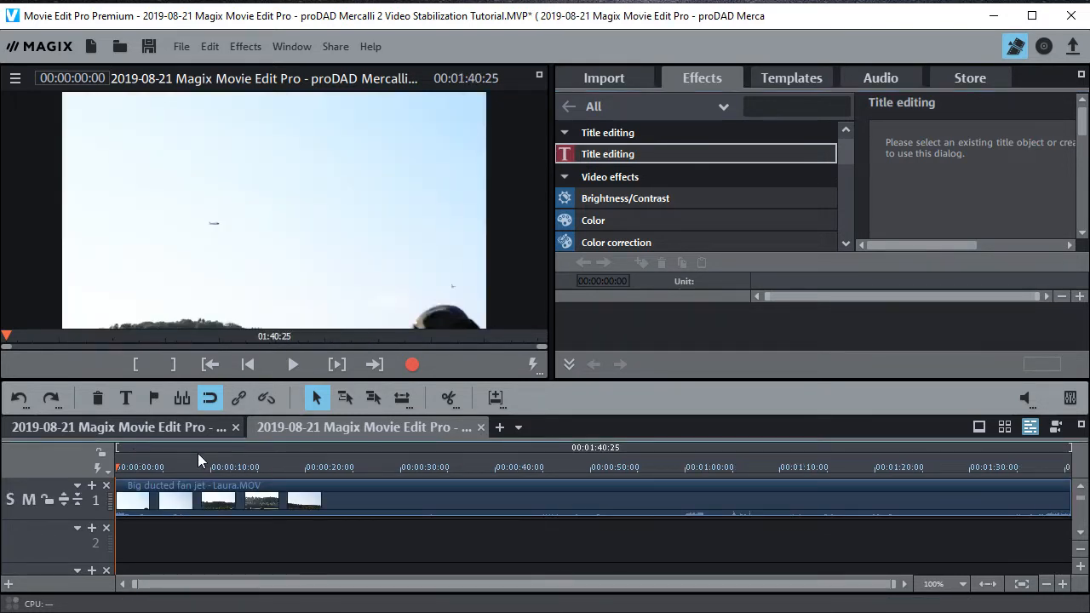
# - Scrub to where the jet flies and trim the jet clip to that 11-second stretch
pyautogui.click(219, 467)
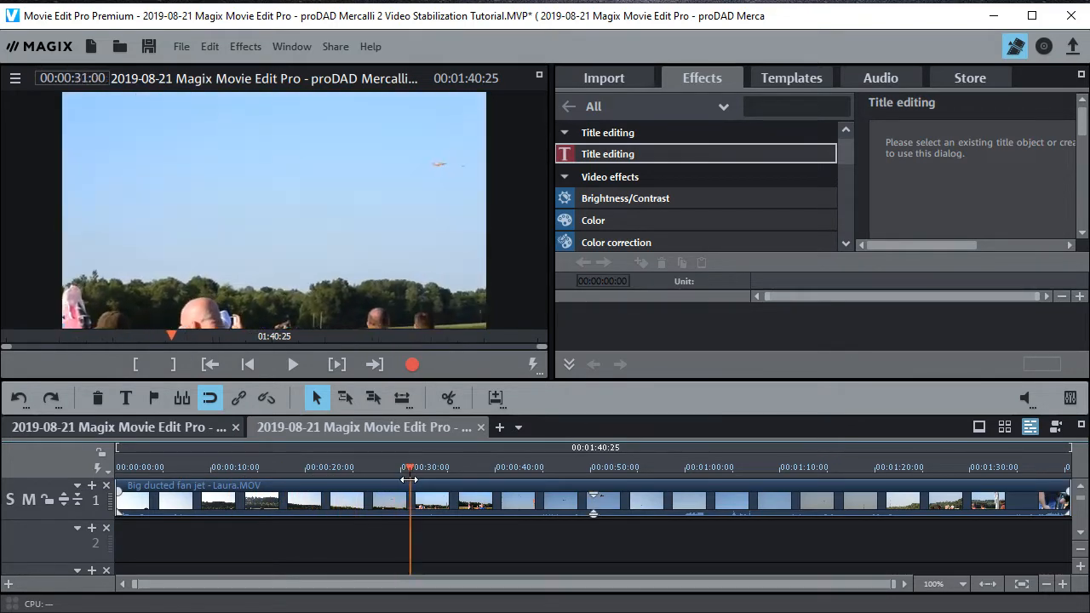
pyautogui.moveTo(410, 479); pyautogui.dragTo(491, 479)
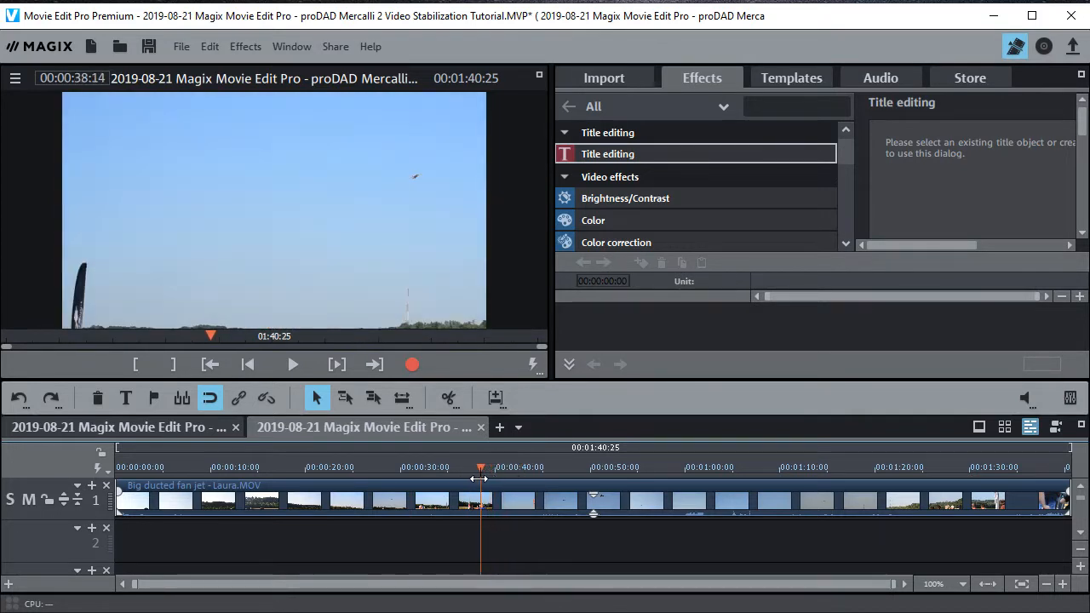
pyautogui.moveTo(480, 478); pyautogui.dragTo(502, 478)
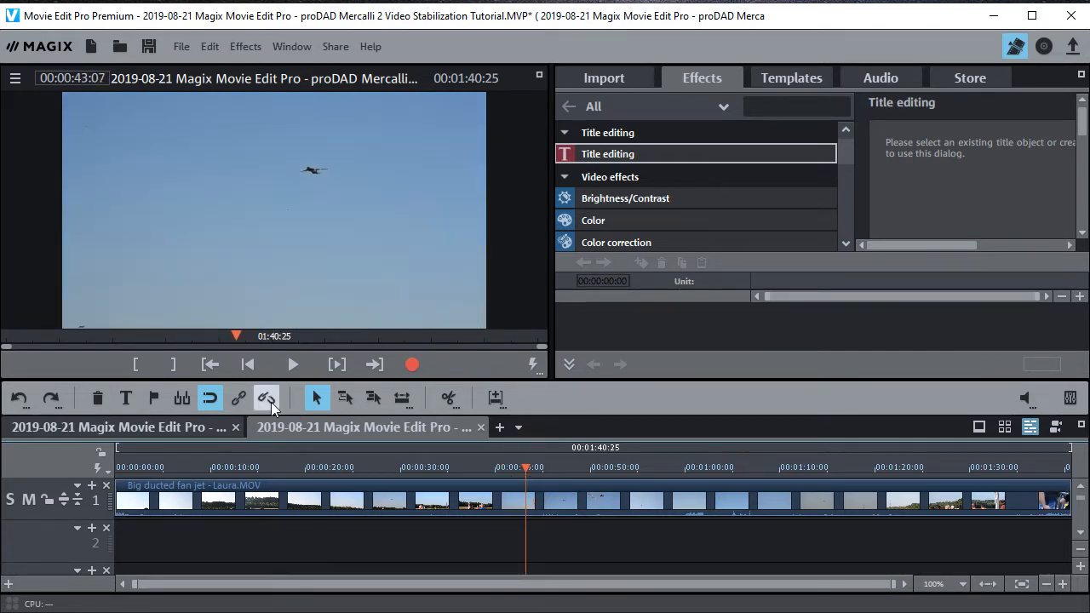
pyautogui.click(267, 397)
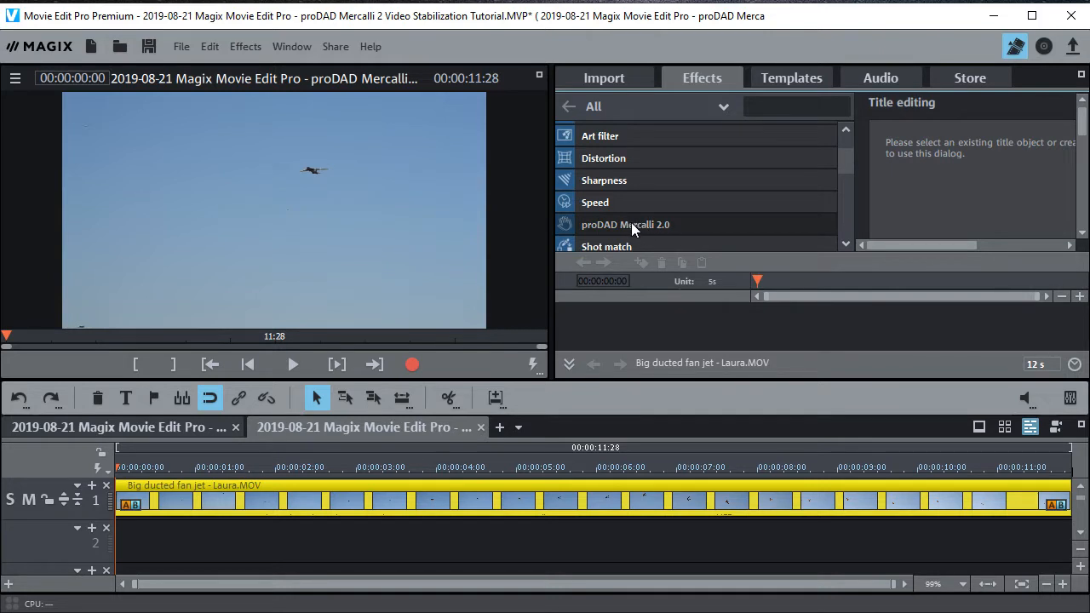
# - Select proDAD Mercalli 2.0 under Video effects and apply it to the jet clip
pyautogui.click(625, 224)
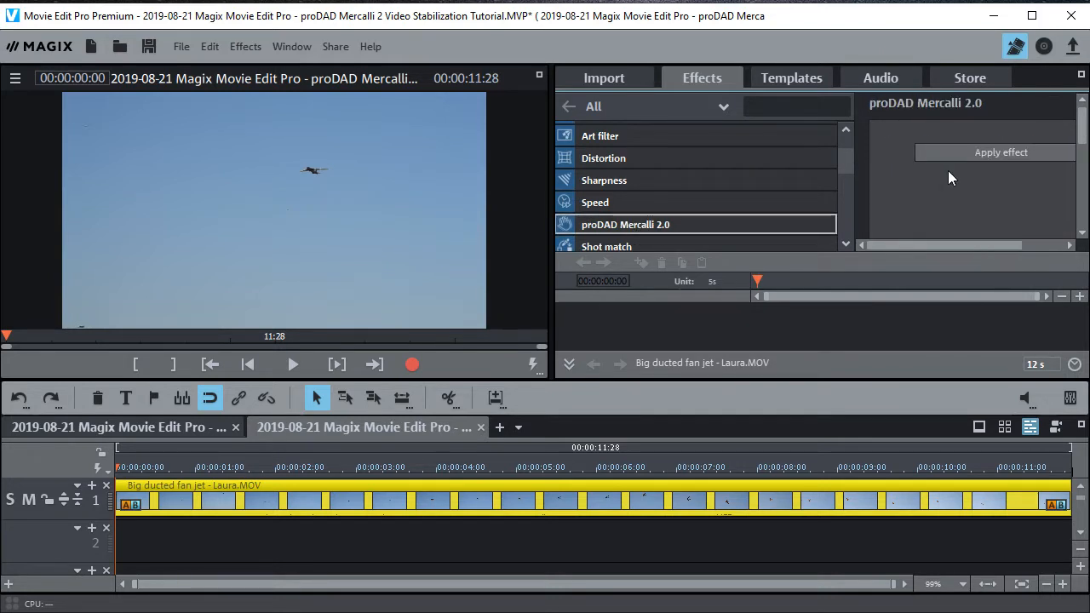
pyautogui.moveTo(986, 159)
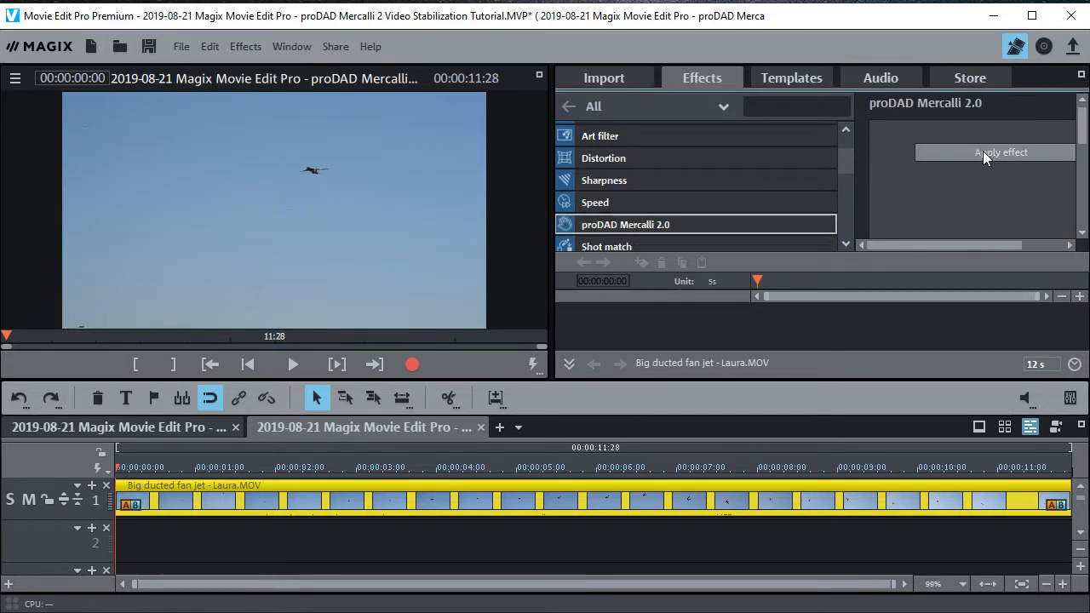
pyautogui.click(1001, 152)
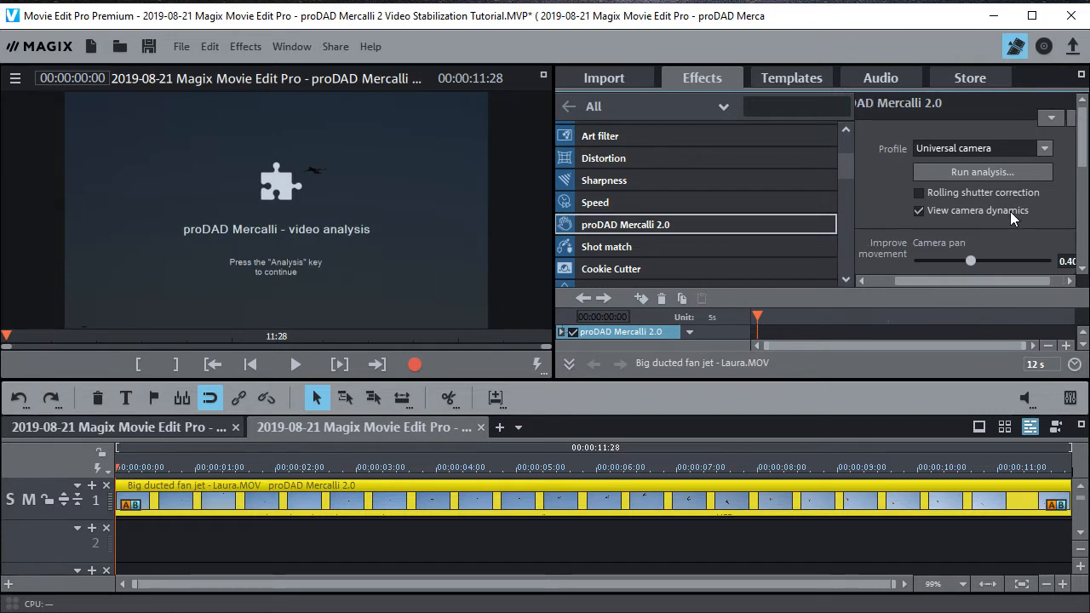
# - Enable Rolling shutter correction in the Mercalli 2.0 settings, then run the analysis
pyautogui.click(1043, 147)
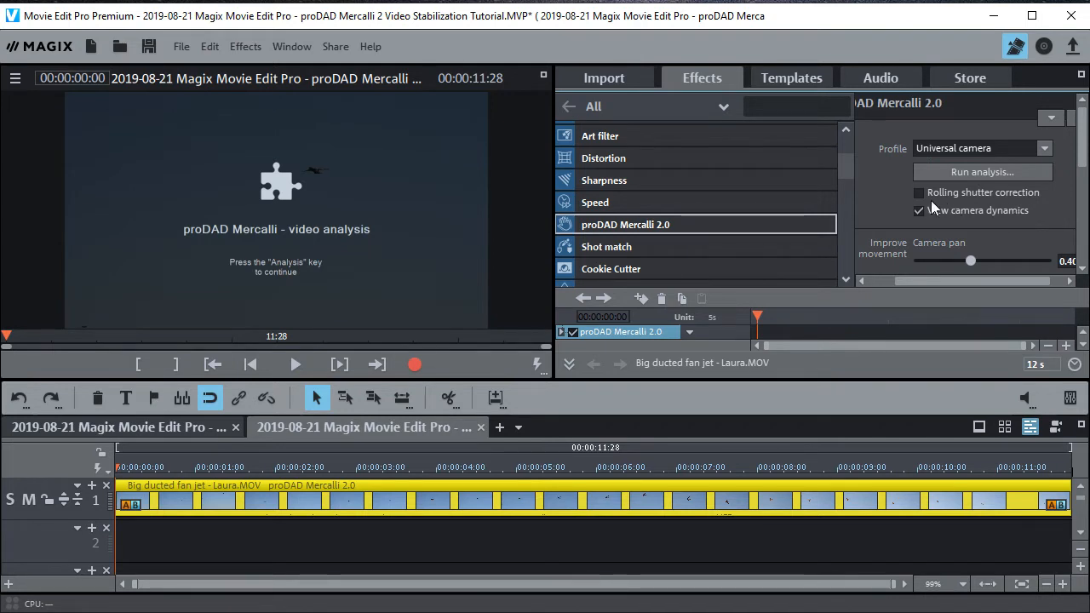
pyautogui.click(919, 191)
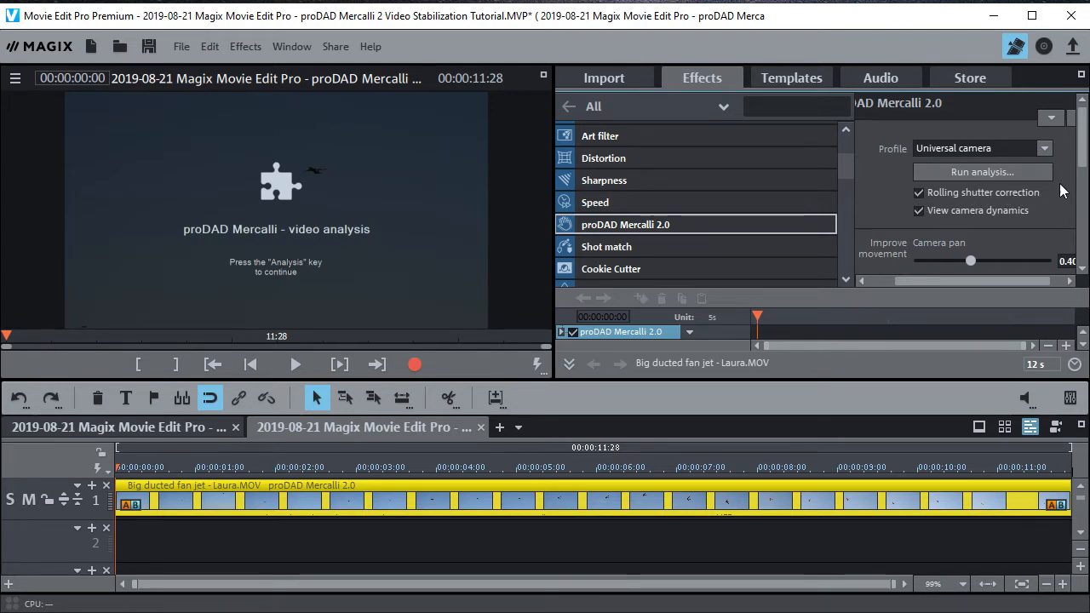
pyautogui.scroll(-3)
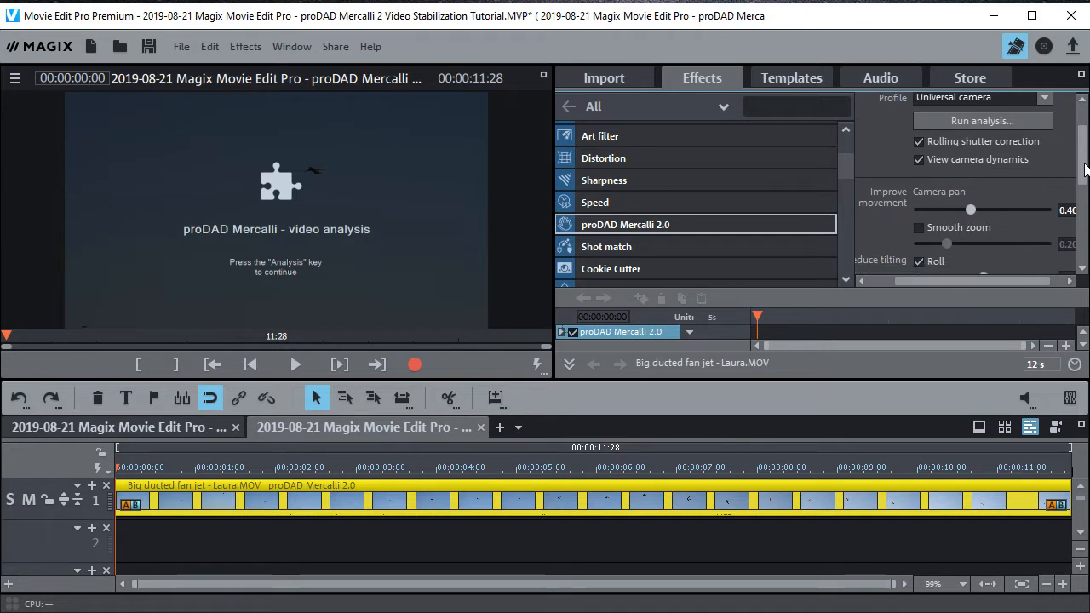
pyautogui.scroll(-3)
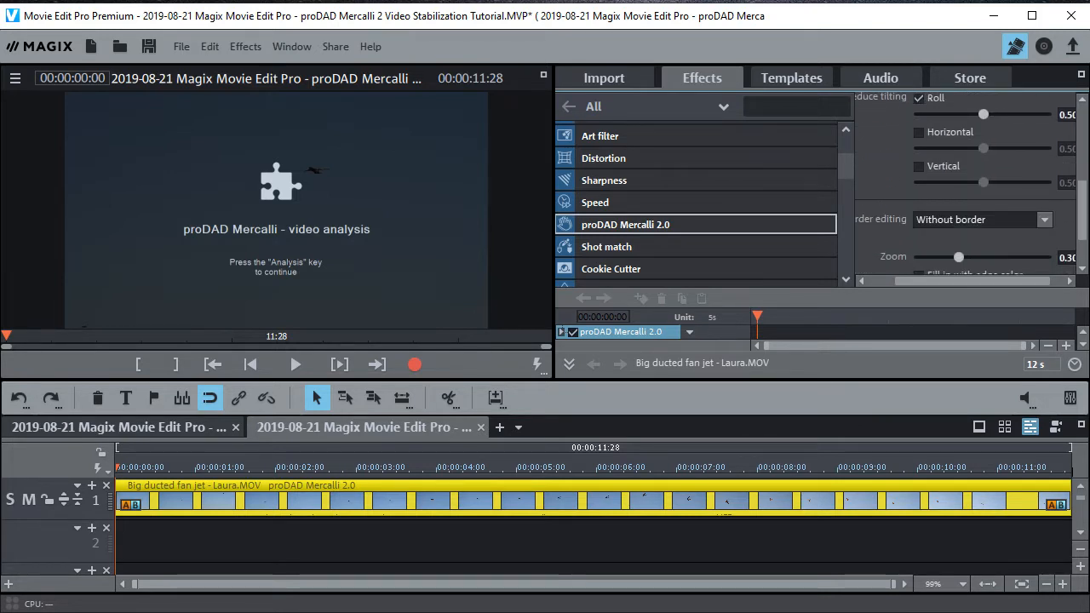
pyautogui.scroll(-3)
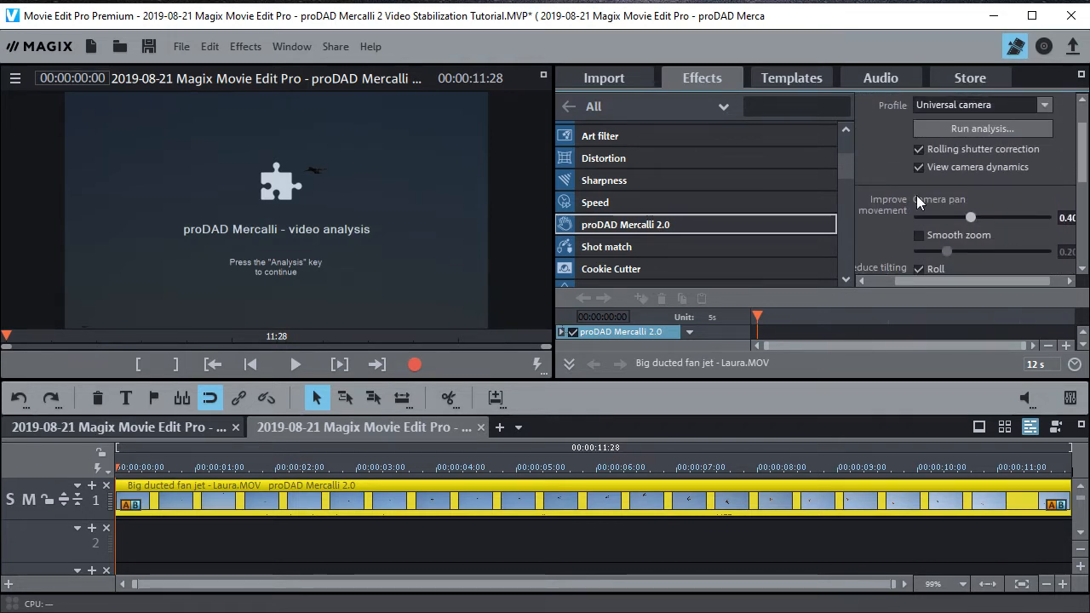
pyautogui.click(982, 129)
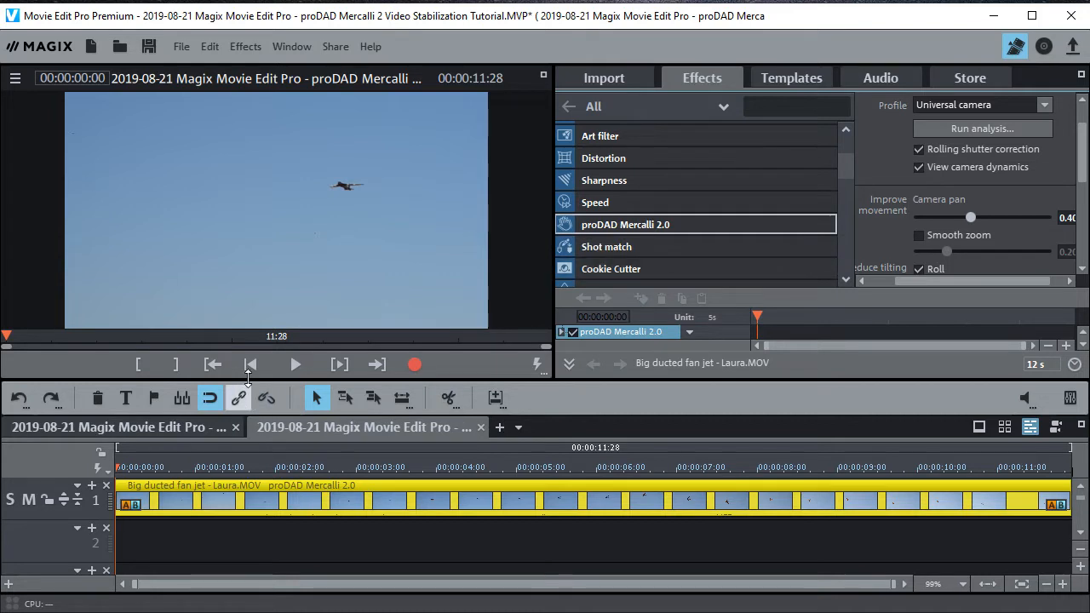
# - Play the stabilized jet clip, restart from the beginning, and stop at 00:00:02:04
pyautogui.click(295, 365)
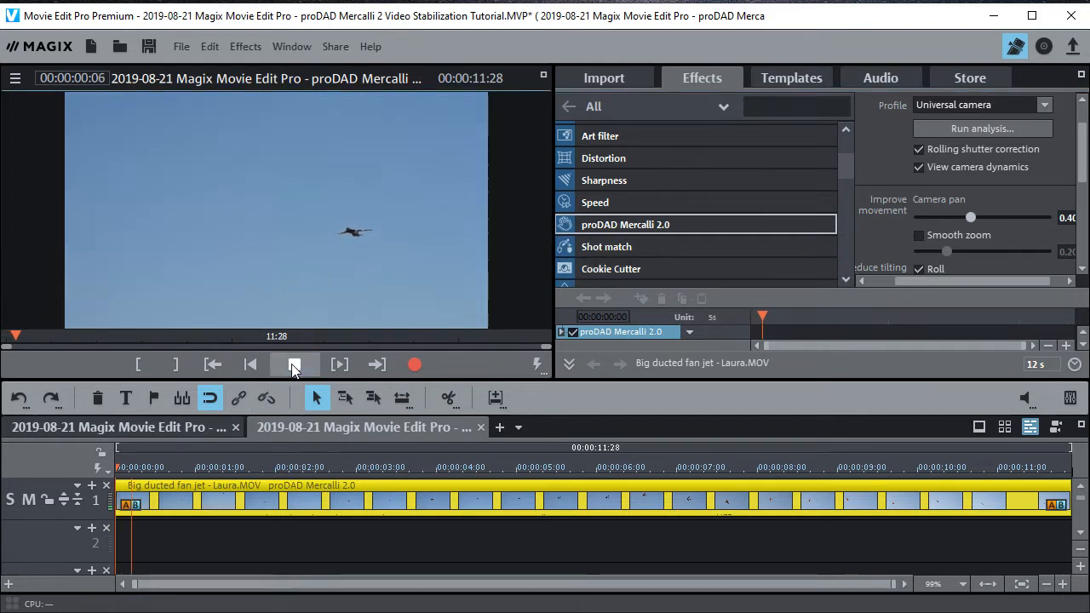
pyautogui.click(293, 364)
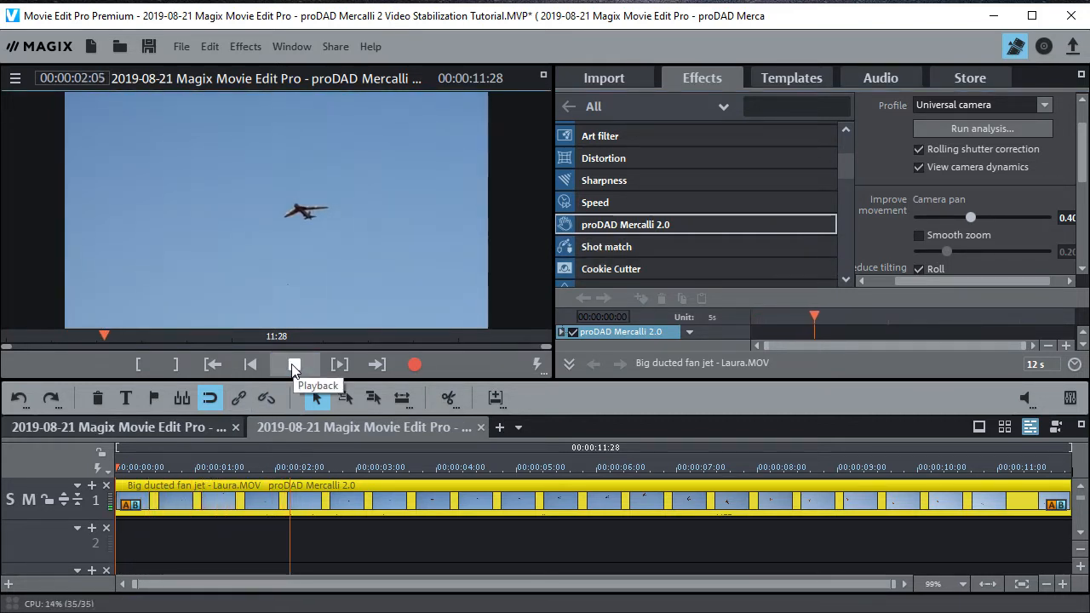
pyautogui.click(295, 365)
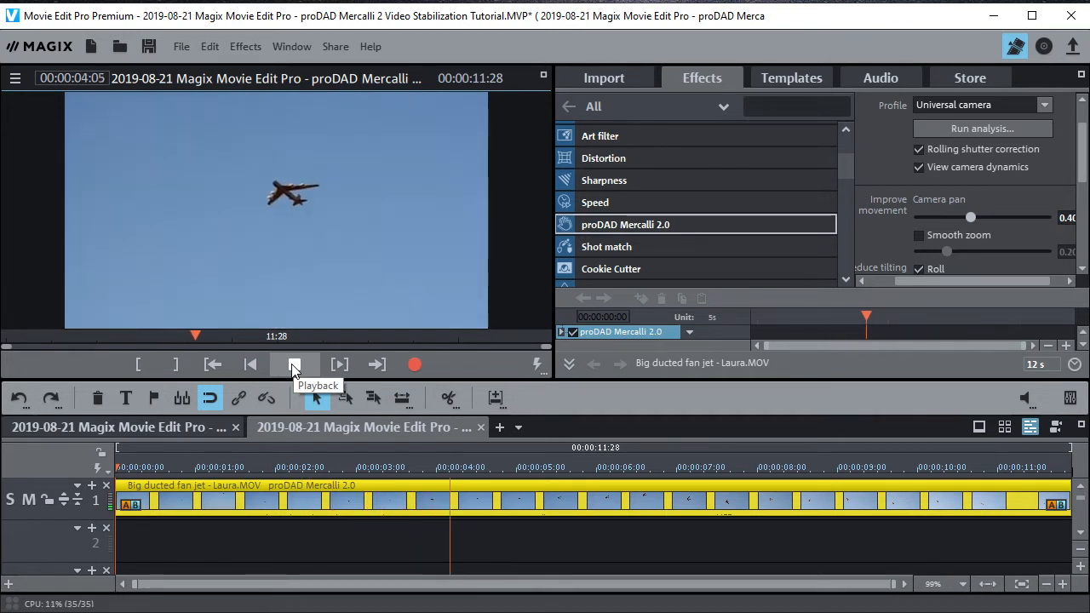
pyautogui.click(294, 365)
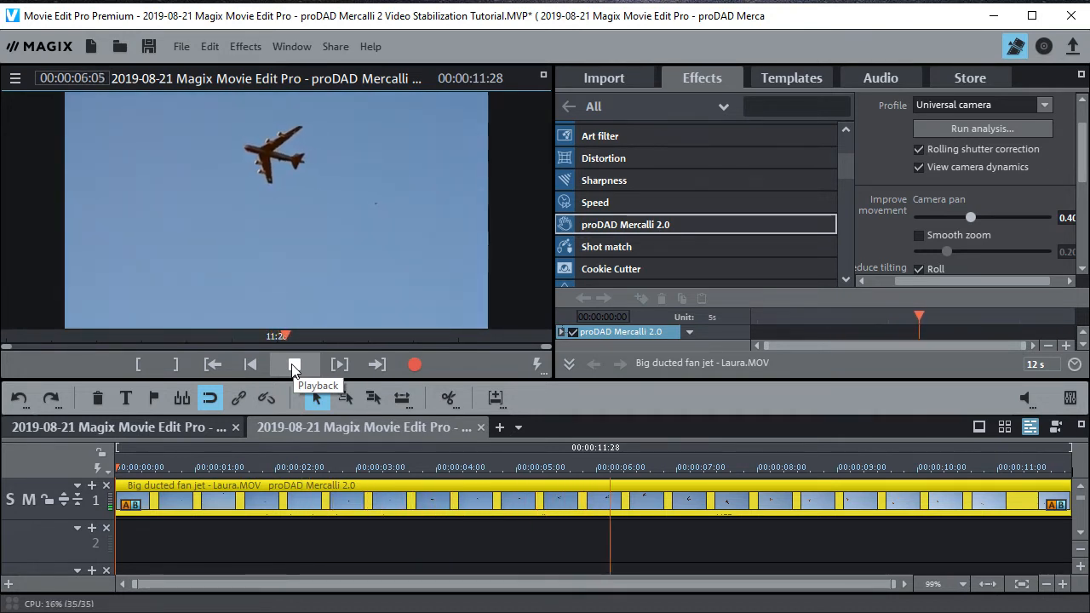
pyautogui.click(295, 364)
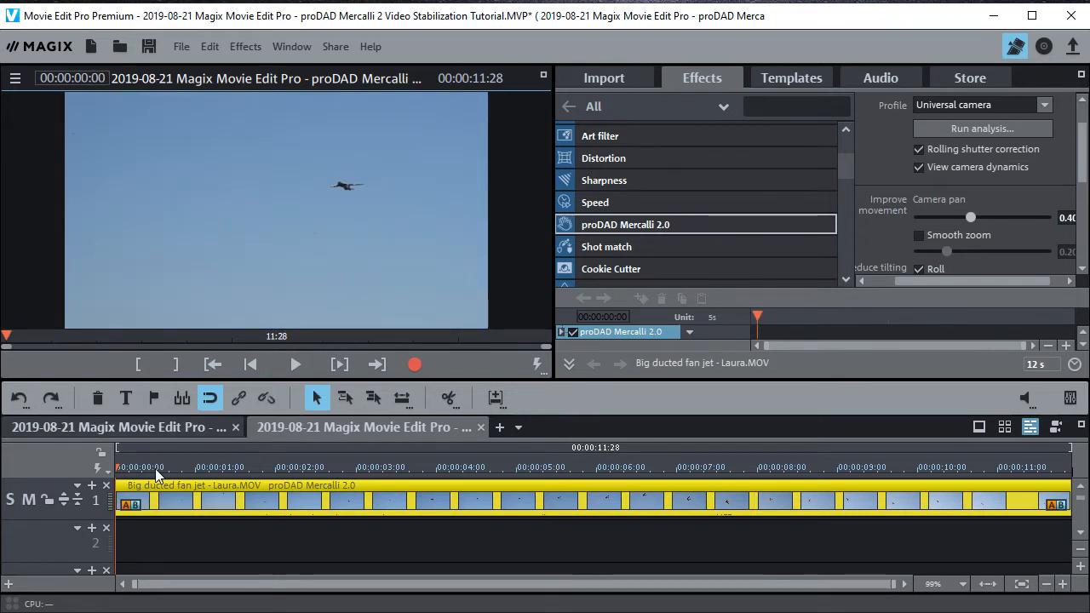
pyautogui.click(295, 364)
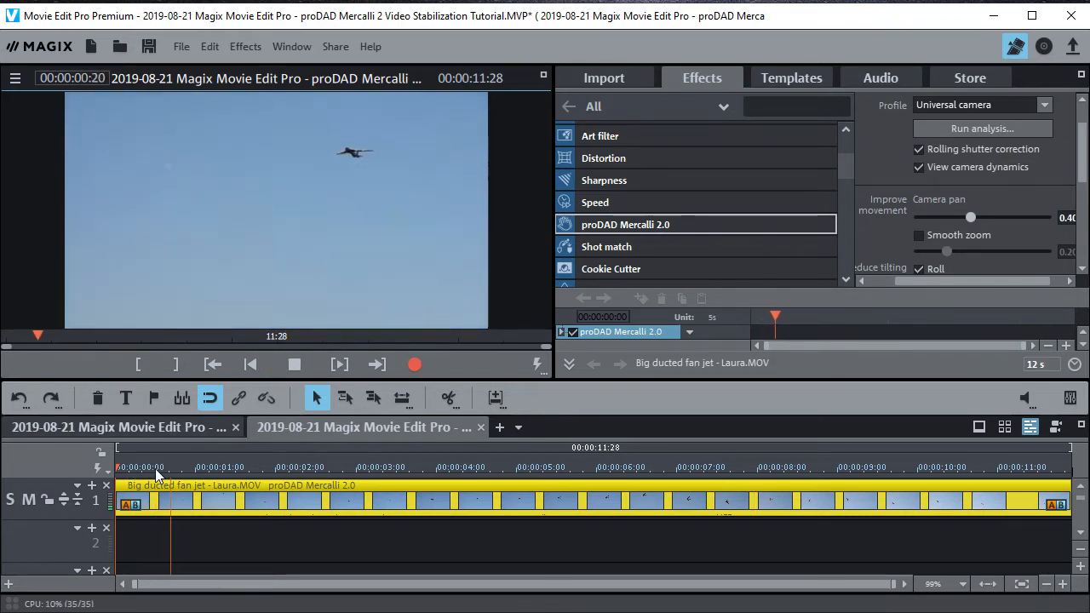
pyautogui.click(294, 365)
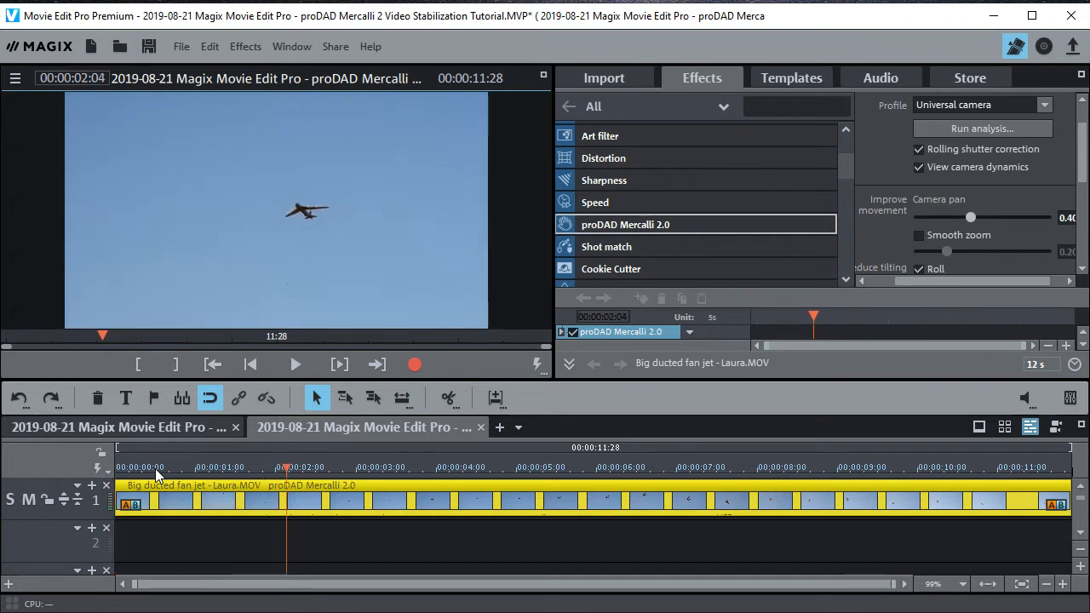
pyautogui.moveTo(449, 398)
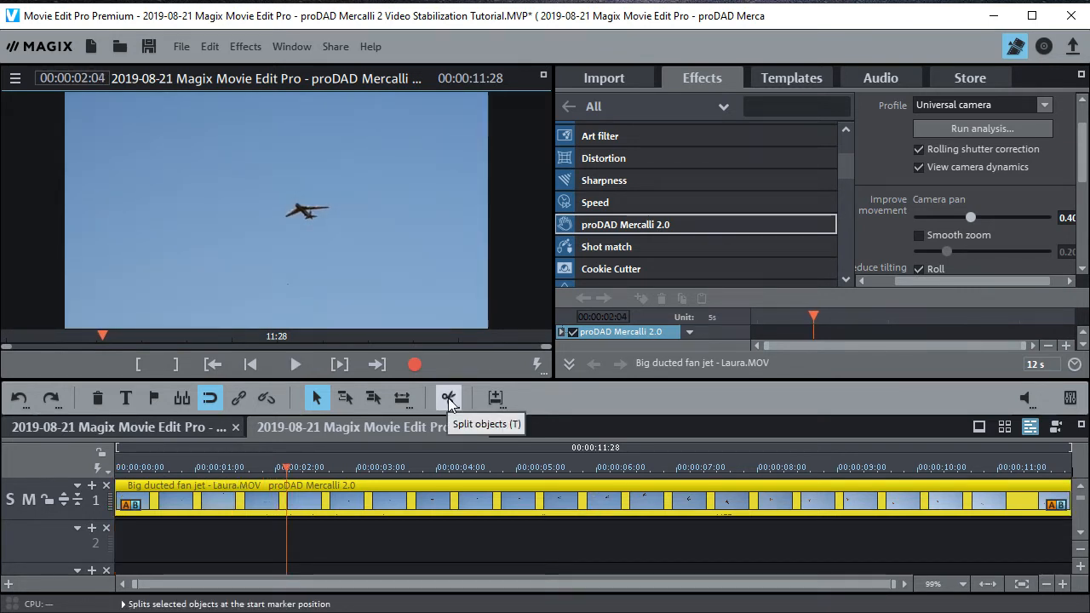
# - Shorten the end of the Big ducted fan jet clip on the timeline
pyautogui.click(449, 398)
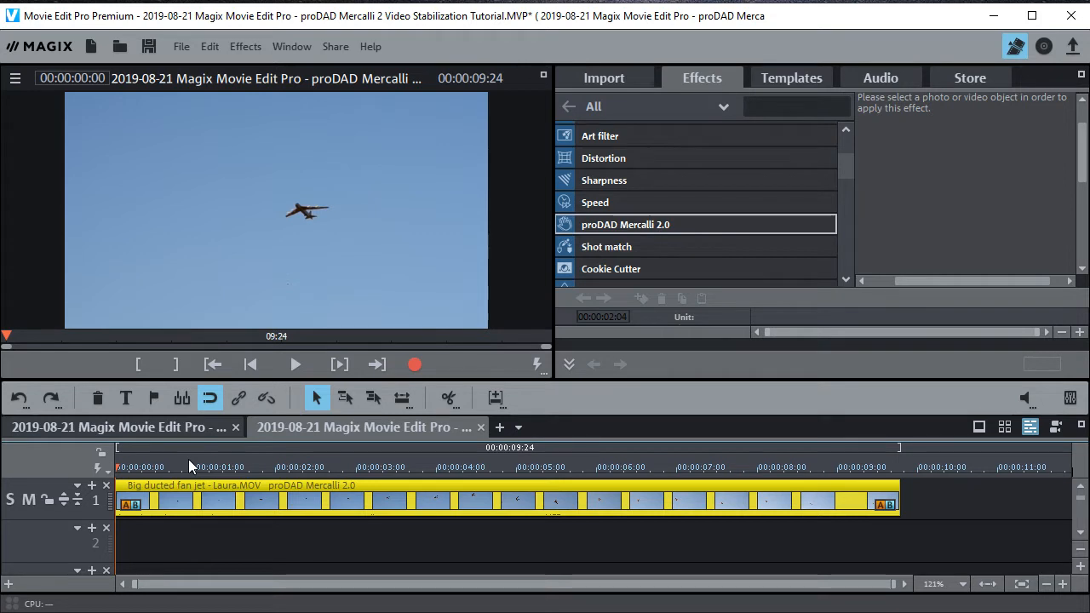
pyautogui.moveTo(241, 580)
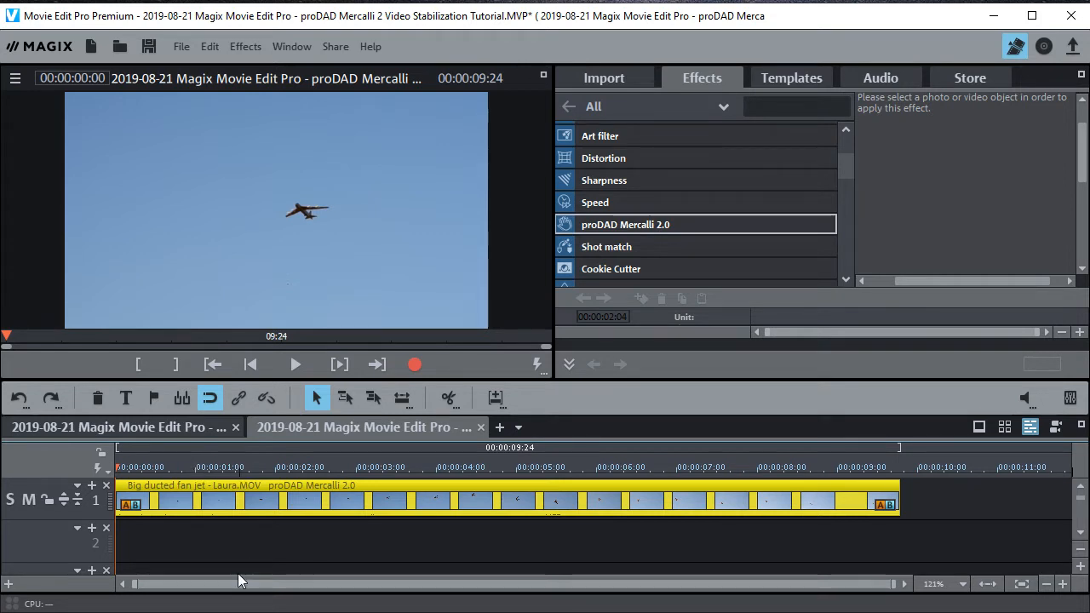
pyautogui.click(295, 365)
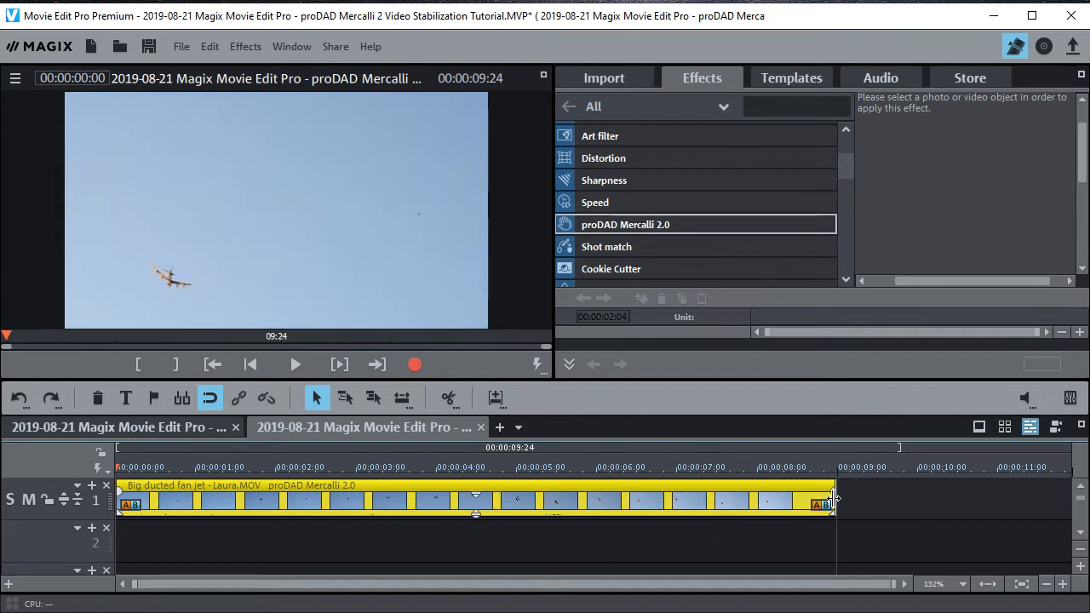
pyautogui.click(295, 364)
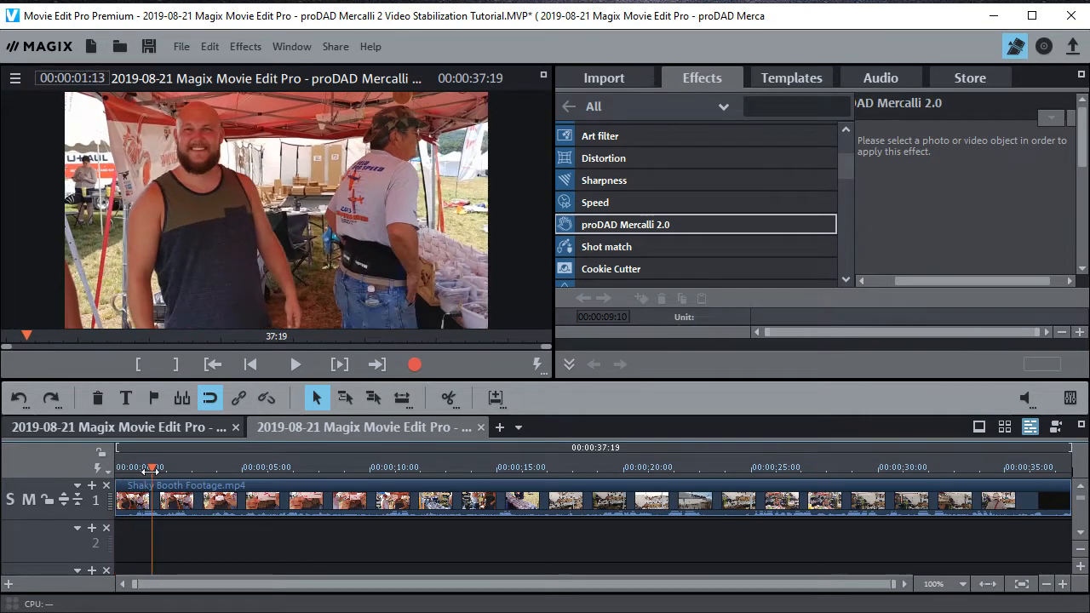
# - Trim the start and end handles of the Shaky Booth Footage to about 11 seconds
pyautogui.click(295, 364)
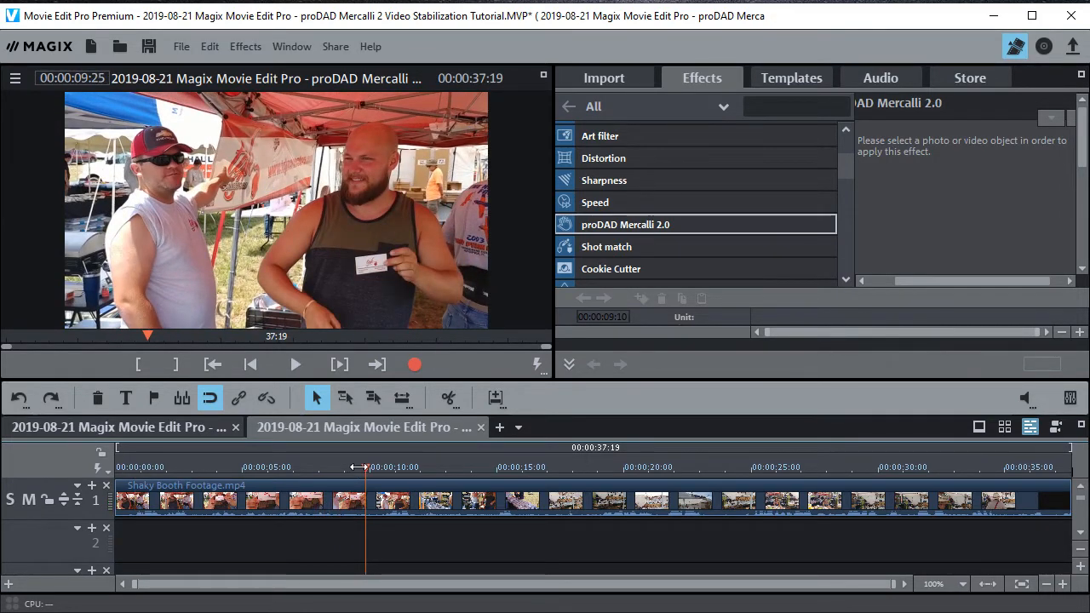
pyautogui.click(294, 364)
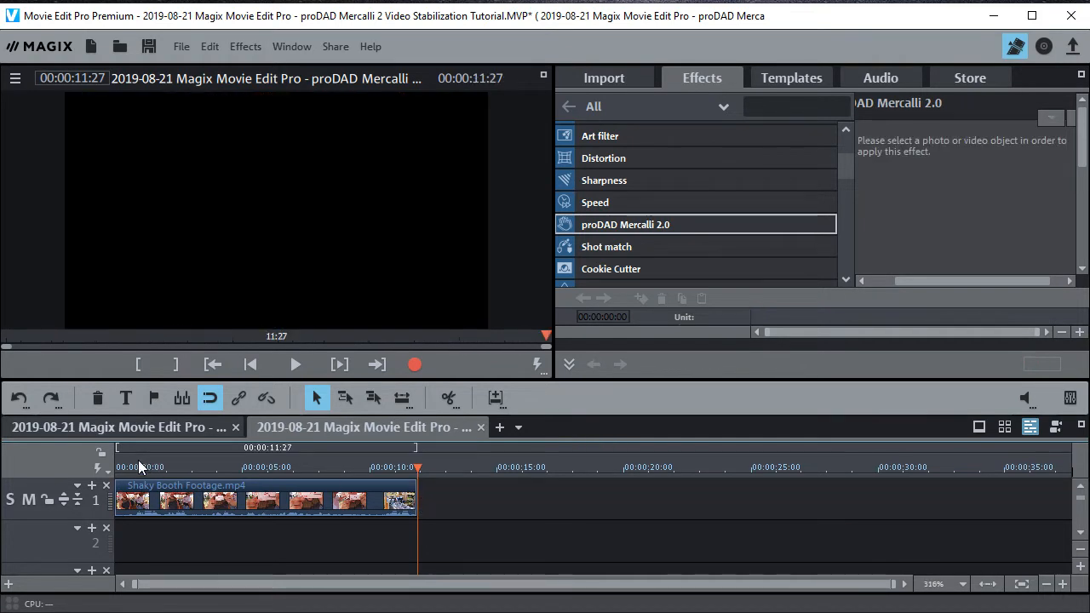
pyautogui.click(132, 467)
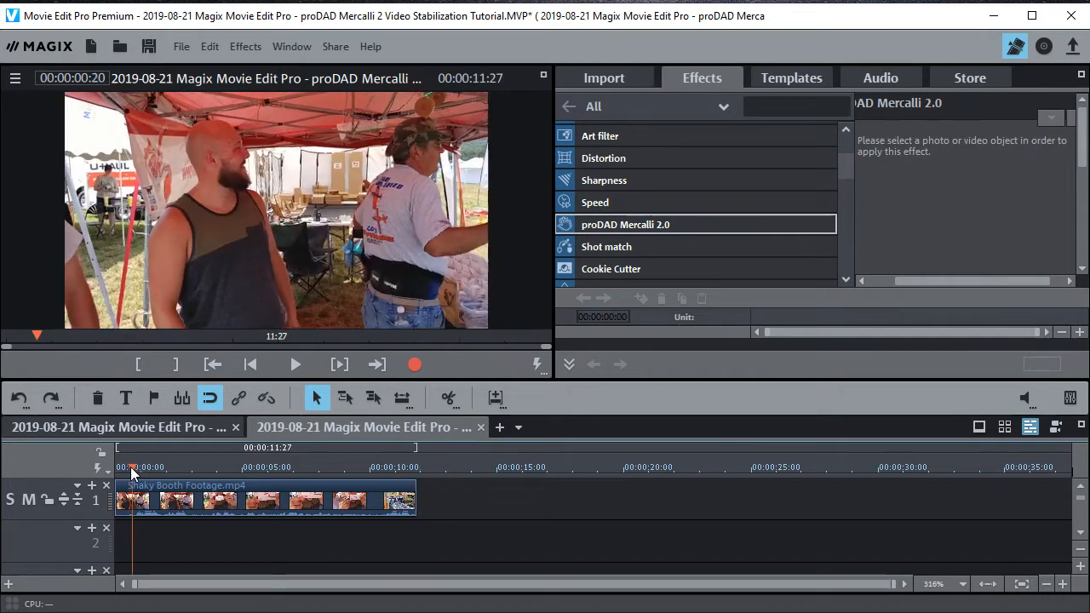
pyautogui.click(375, 364)
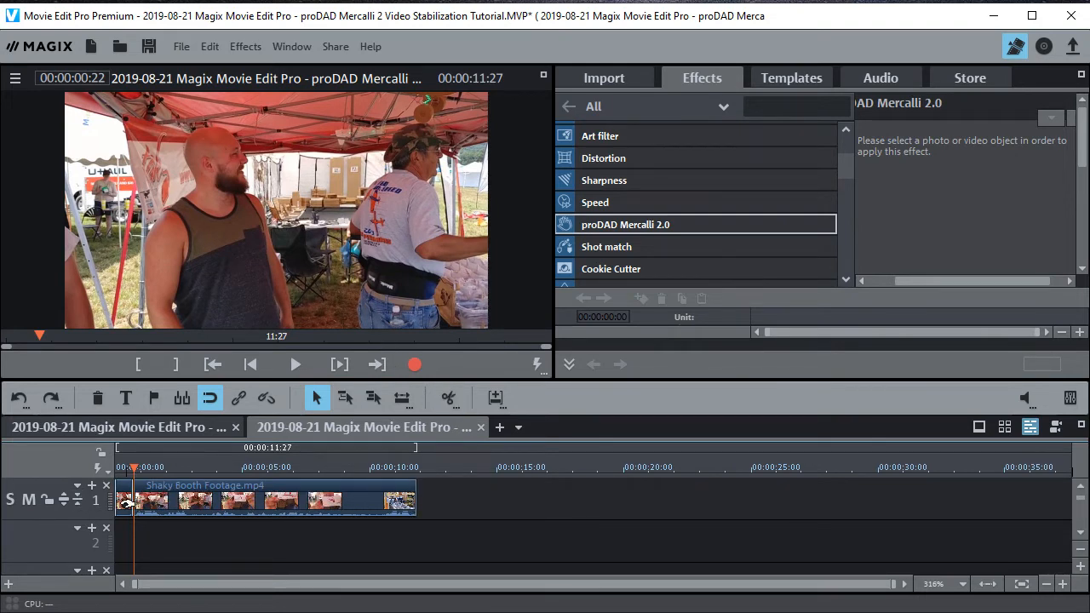
pyautogui.click(256, 500)
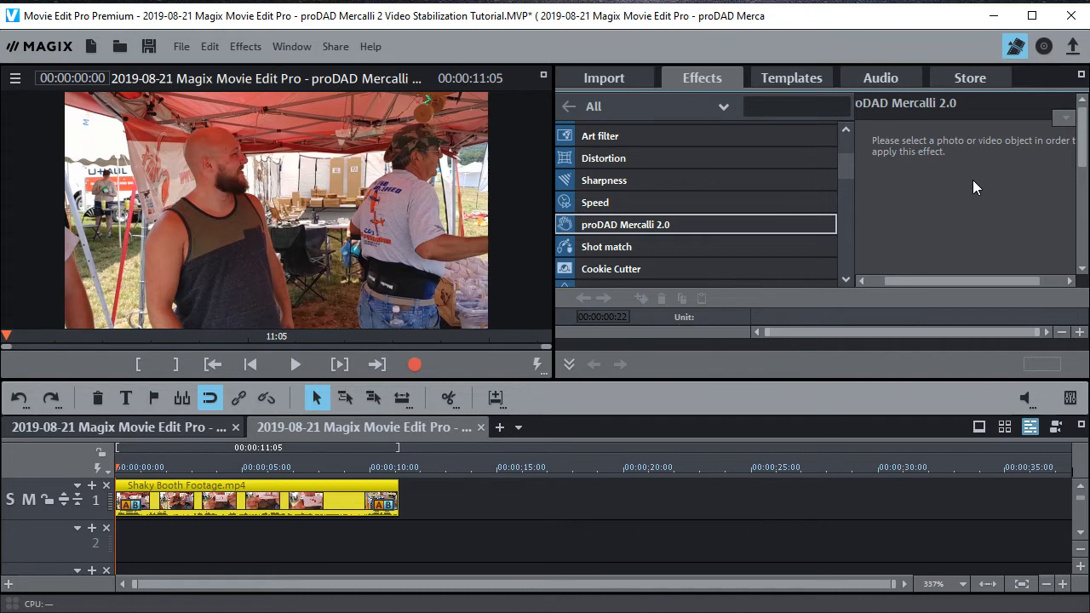
# - Select proDAD Mercalli 2.0 in the Effects tab and apply it to the booth clip
pyautogui.click(255, 501)
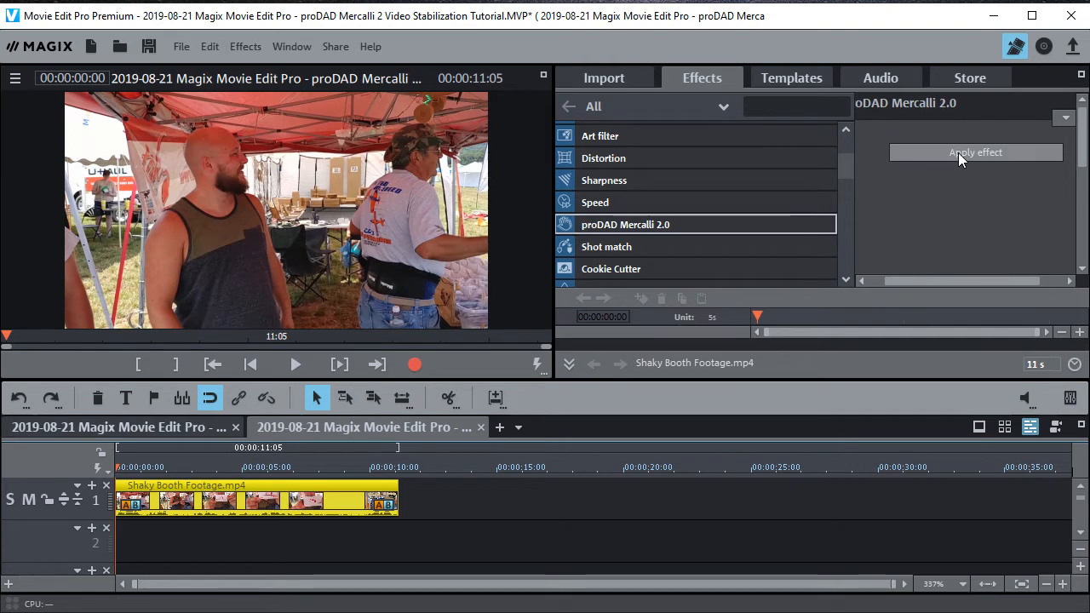
pyautogui.click(976, 153)
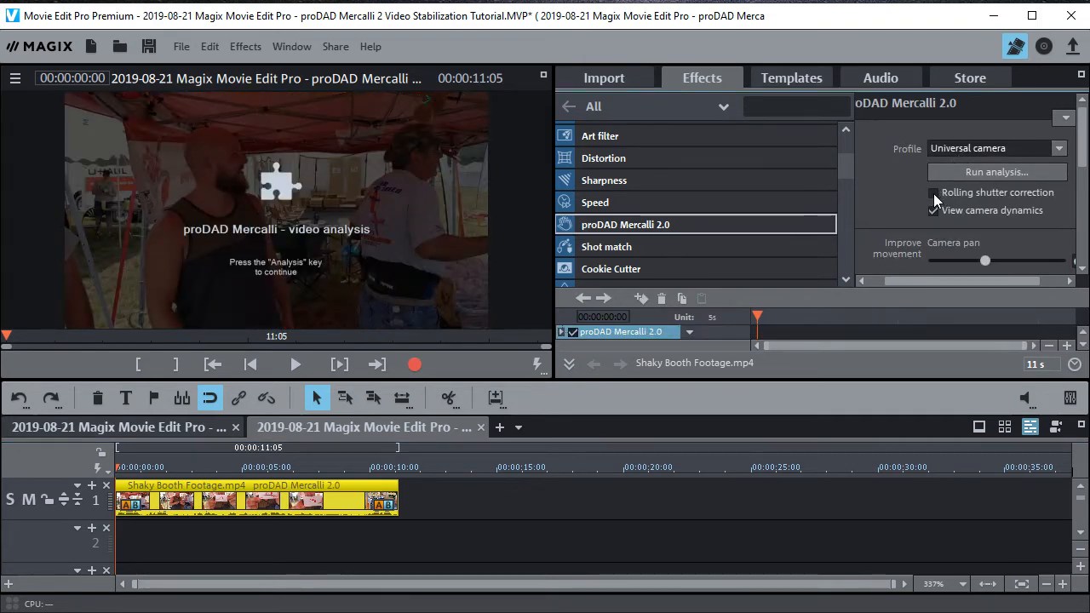
# - Tick Rolling shutter correction for the booth clip and look through the Mercalli settings
pyautogui.click(933, 192)
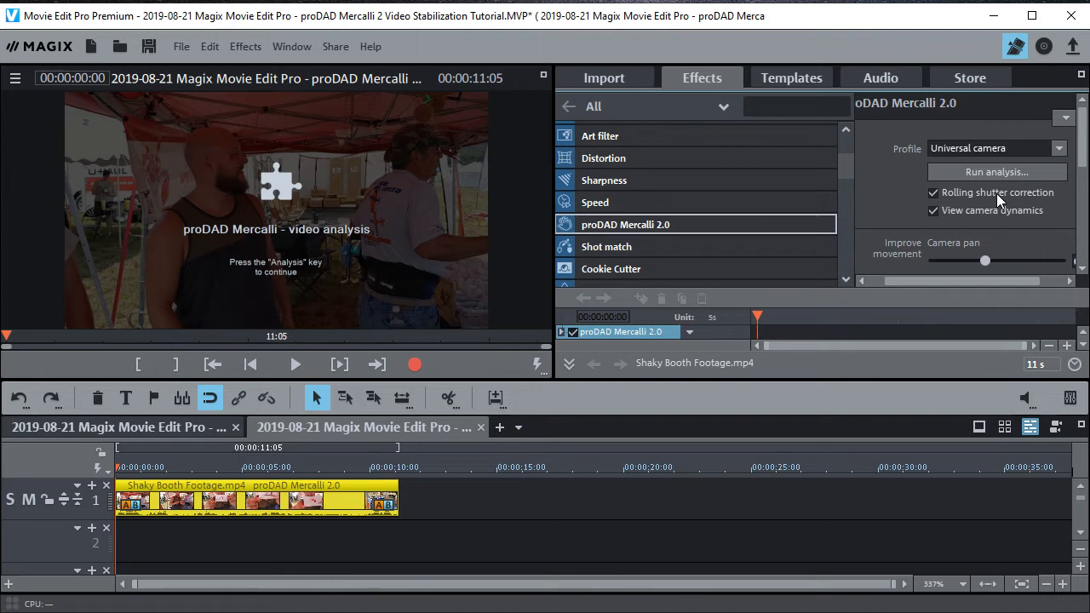
pyautogui.moveTo(1081, 124)
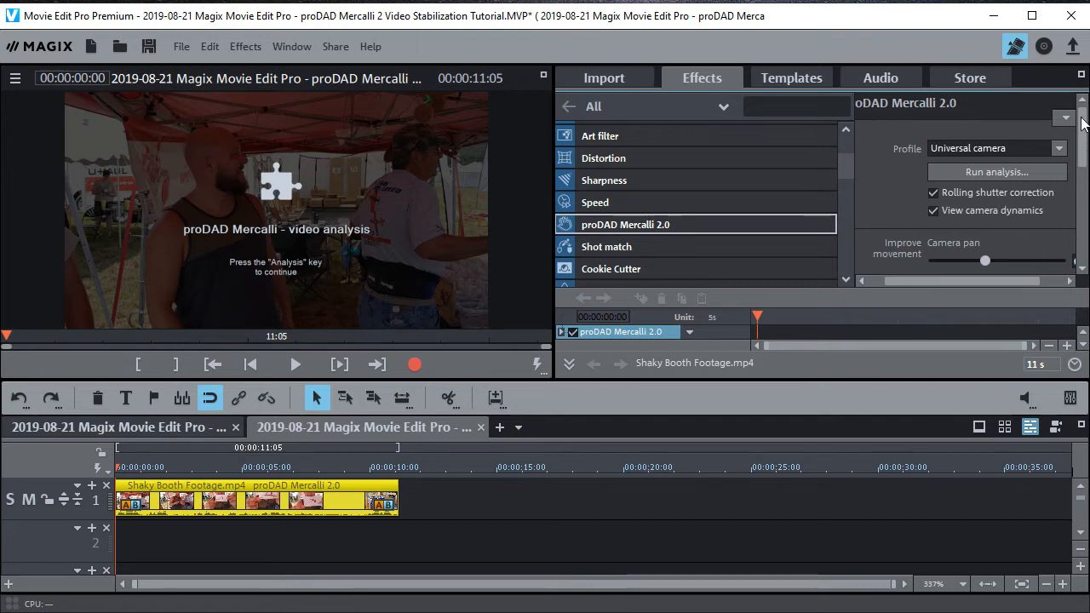
pyautogui.scroll(-3)
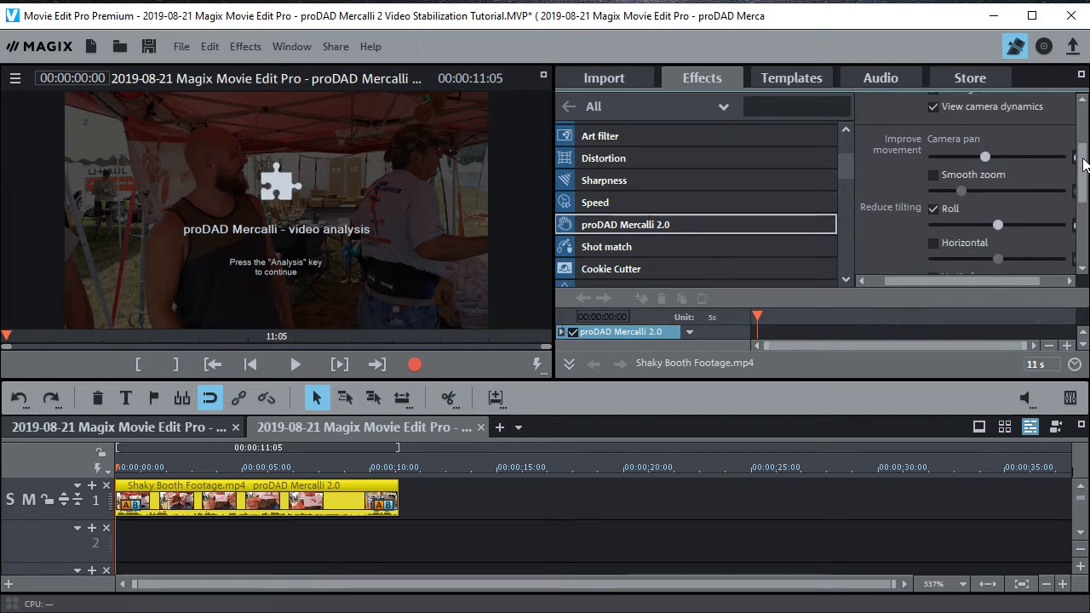
pyautogui.scroll(-3)
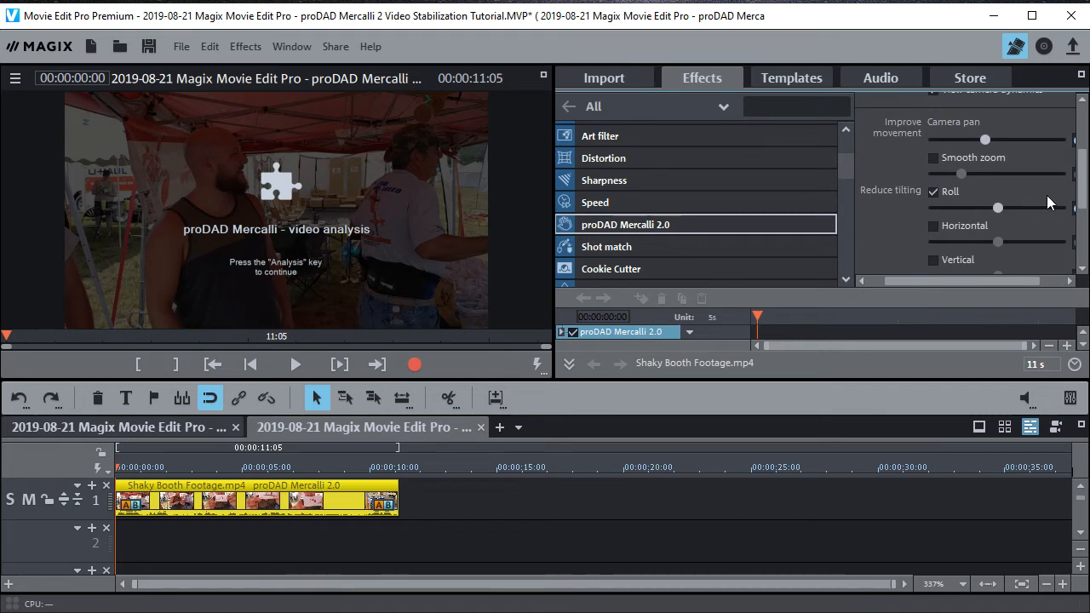
pyautogui.scroll(-3)
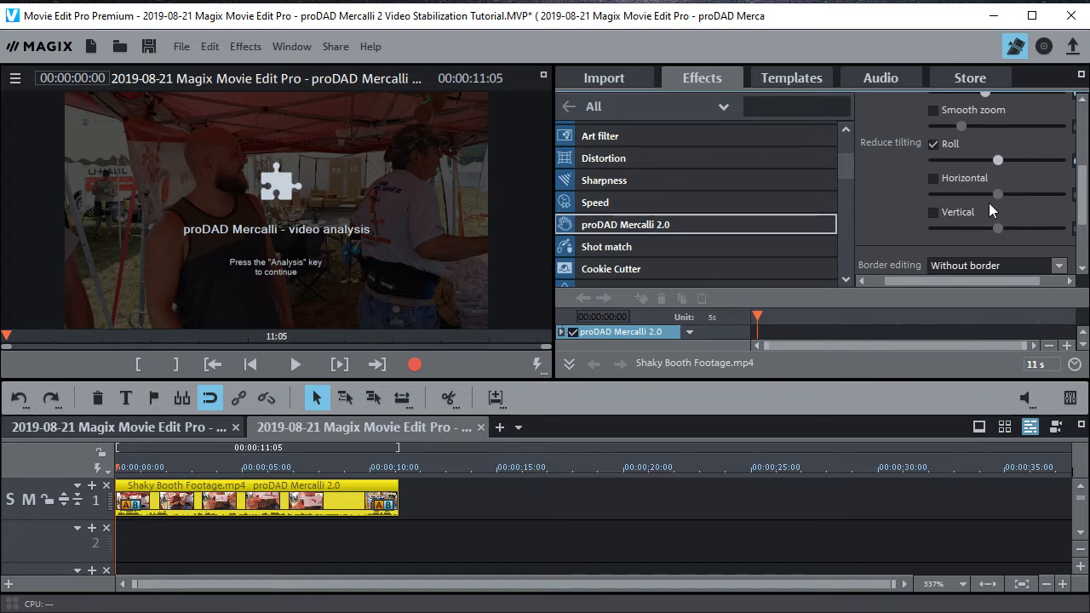
pyautogui.moveTo(1028, 185)
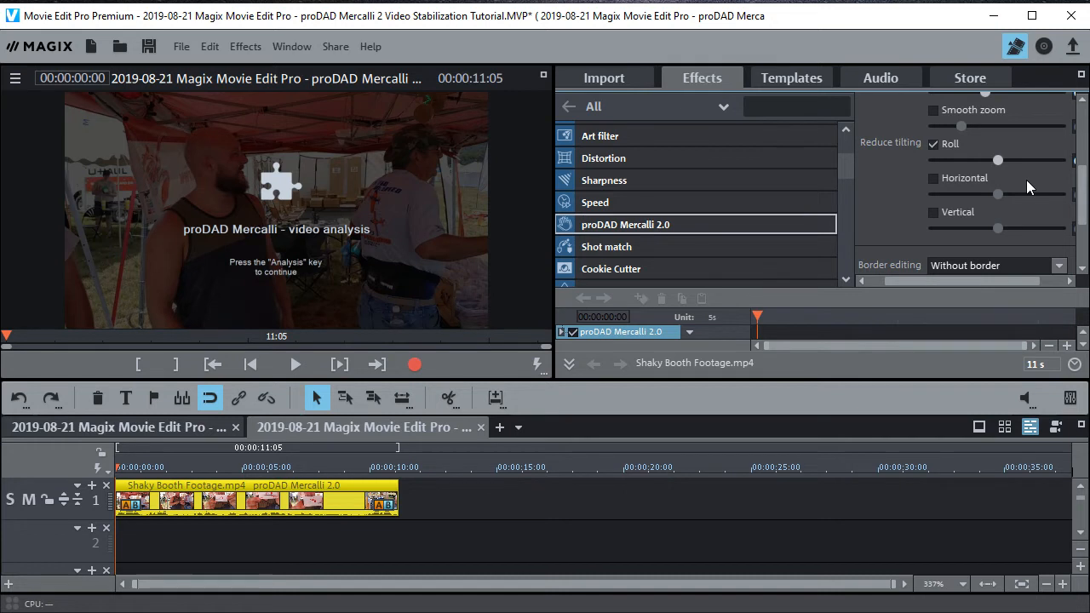
pyautogui.moveTo(973, 215)
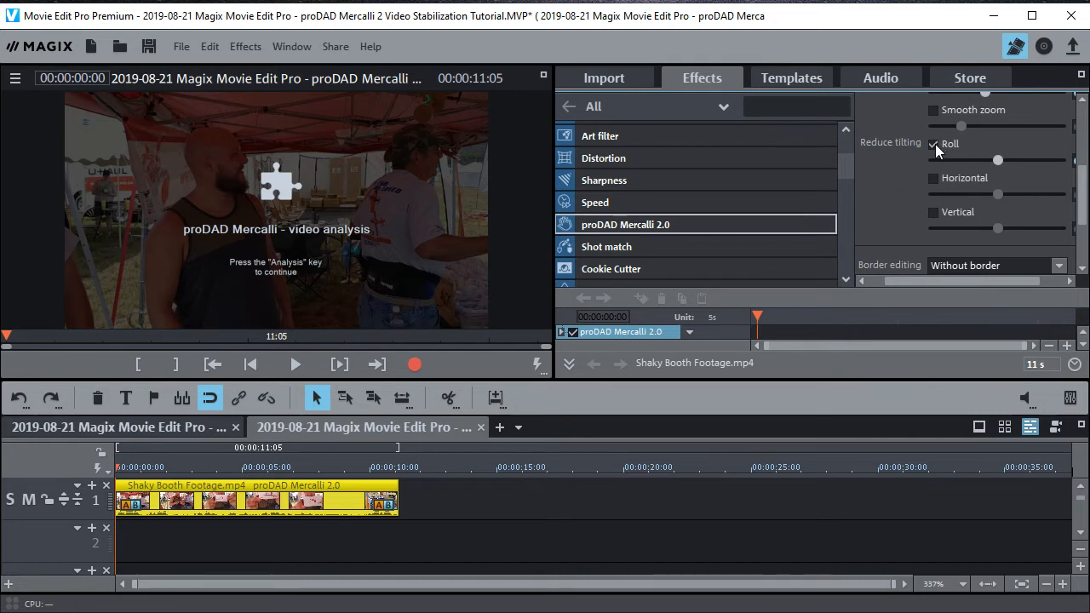
pyautogui.scroll(-3)
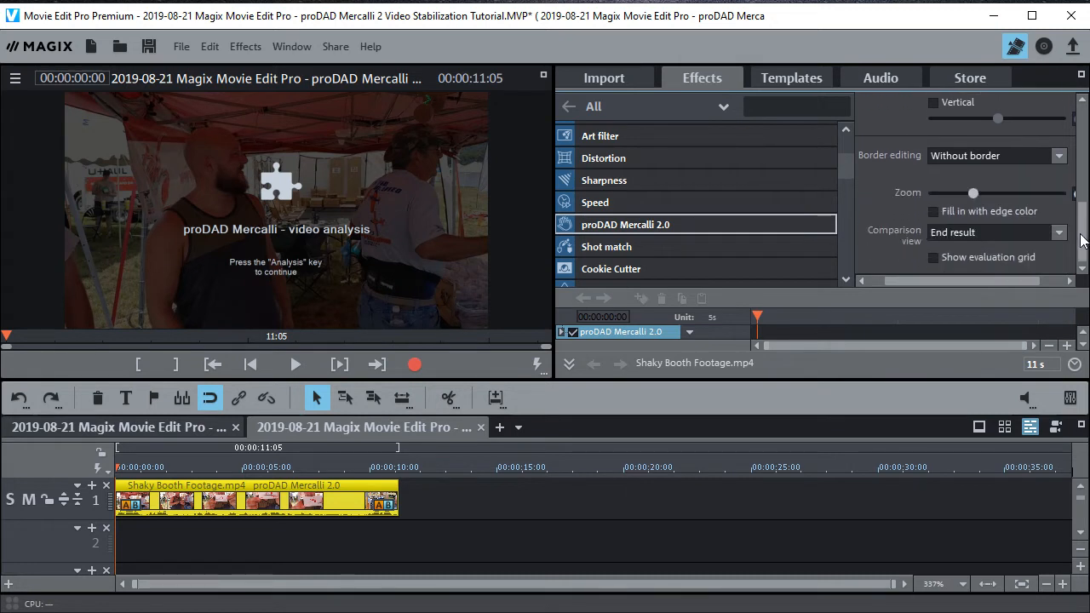
pyautogui.moveTo(1081, 188)
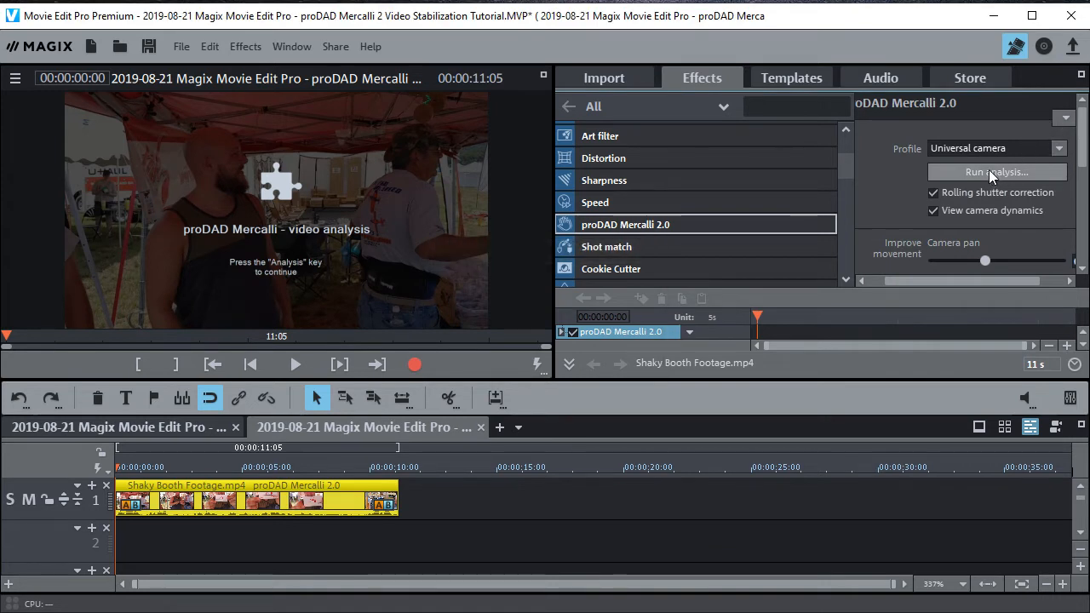
# - Run the Mercalli analysis on the booth clip and preview the stabilized playback
pyautogui.click(997, 172)
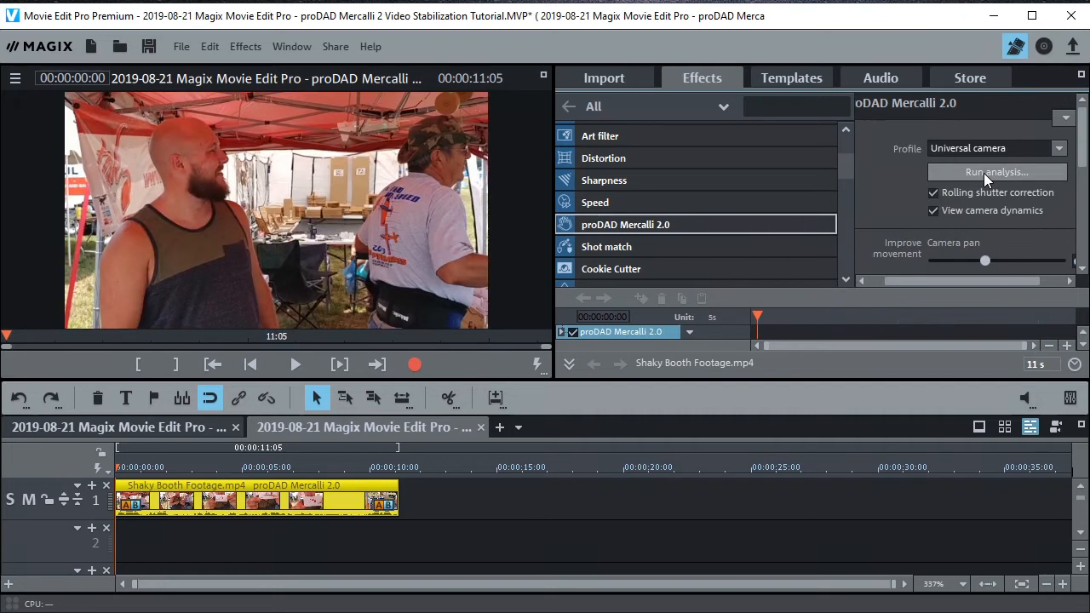
pyautogui.moveTo(210, 477)
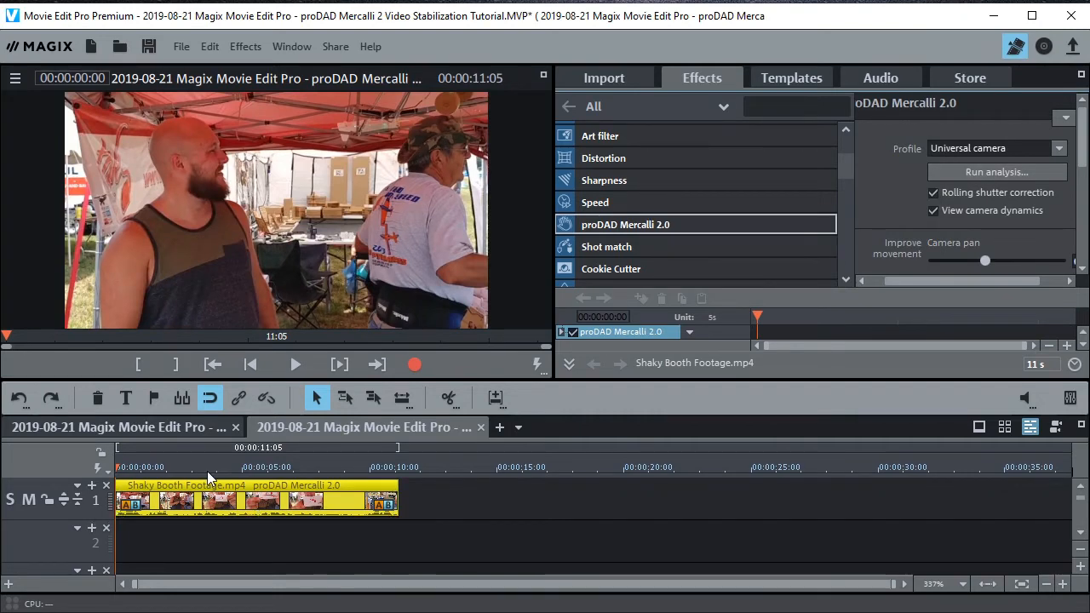
pyautogui.click(295, 364)
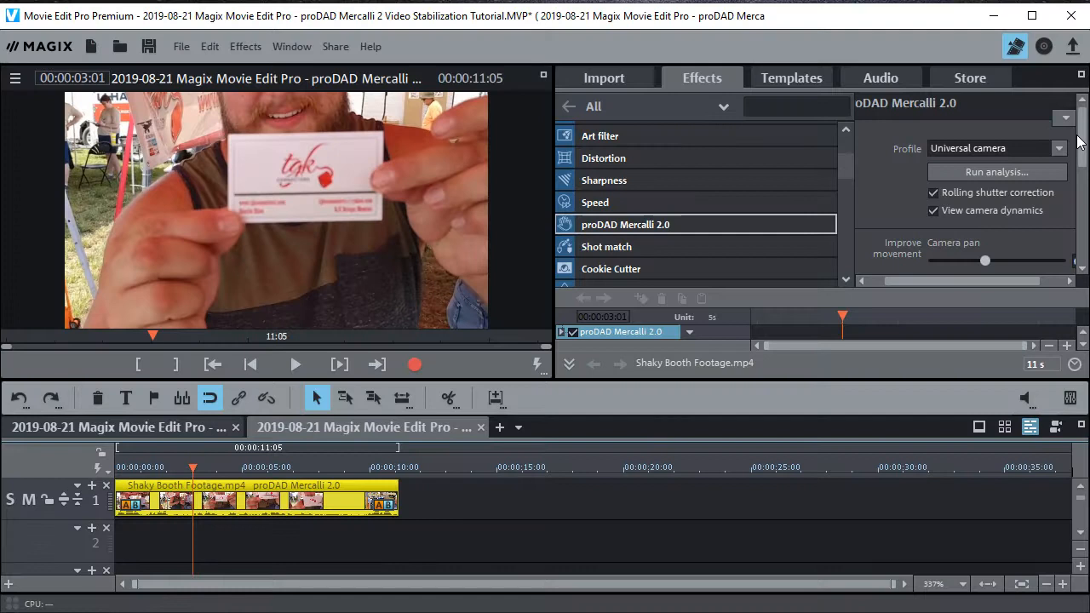
pyautogui.scroll(-3)
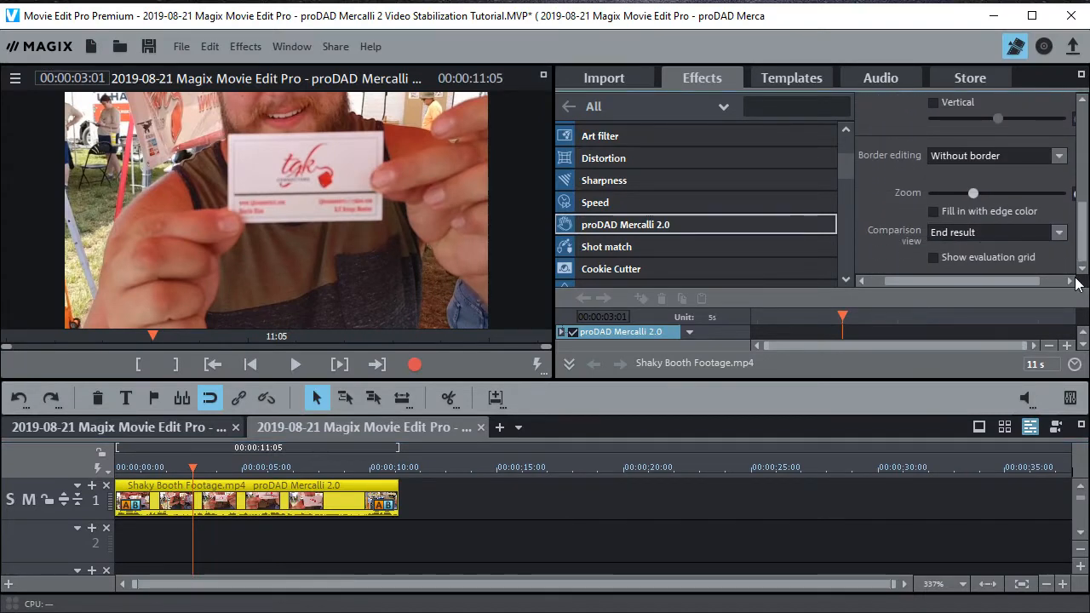